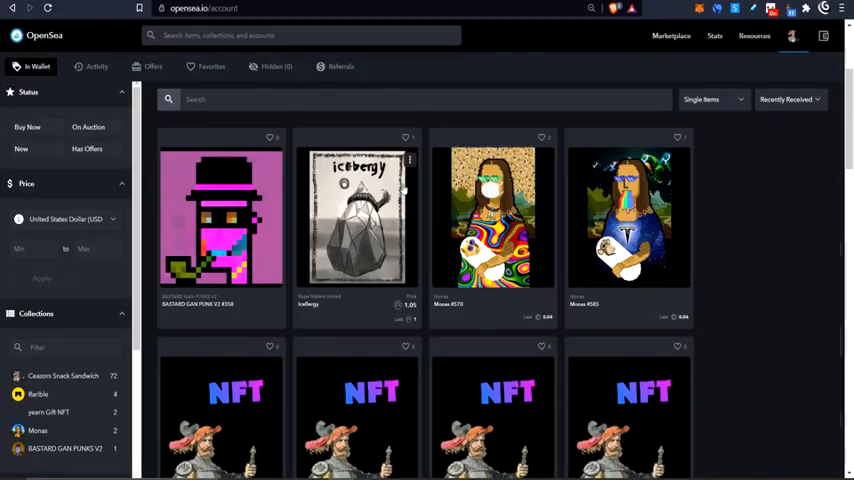
# Scroll through the wallet's collected NFTs to find BASTARD GAN PUNK V2 #358.
pyautogui.scroll(-3)
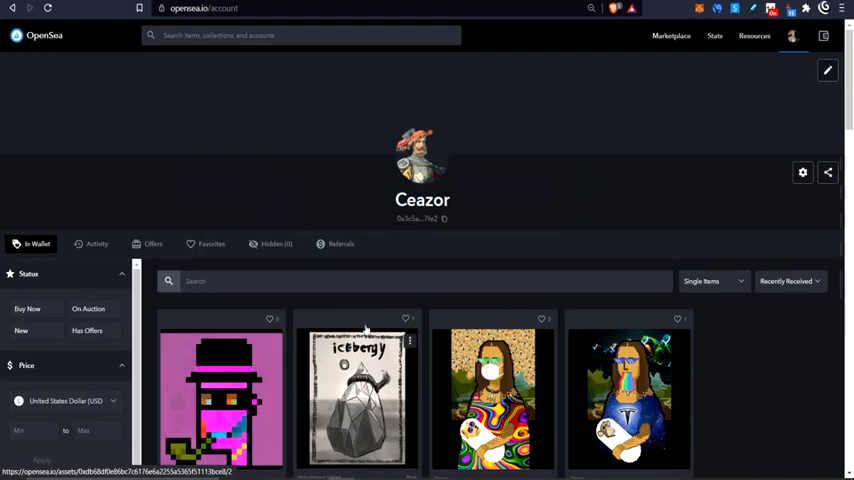
pyautogui.scroll(-3)
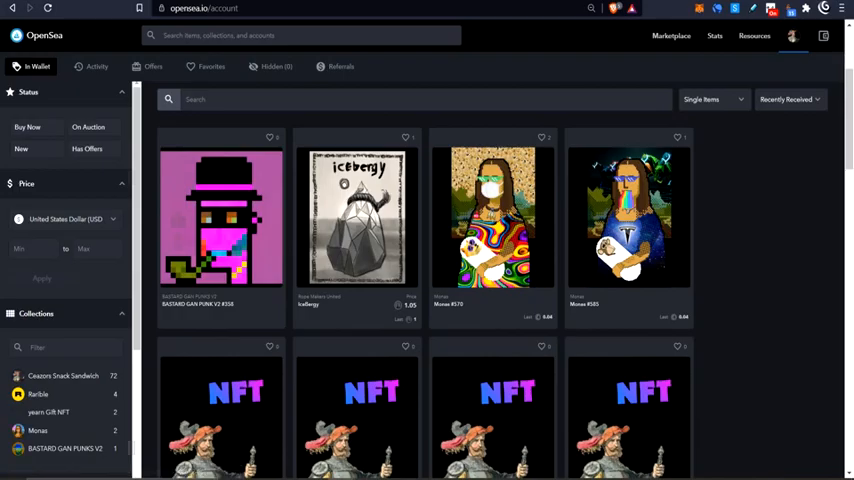
pyautogui.moveTo(279, 244)
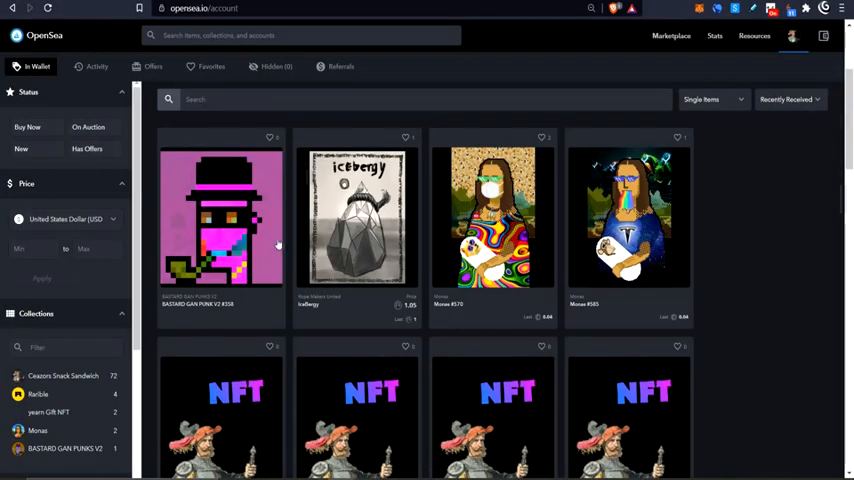
pyautogui.moveTo(205, 217)
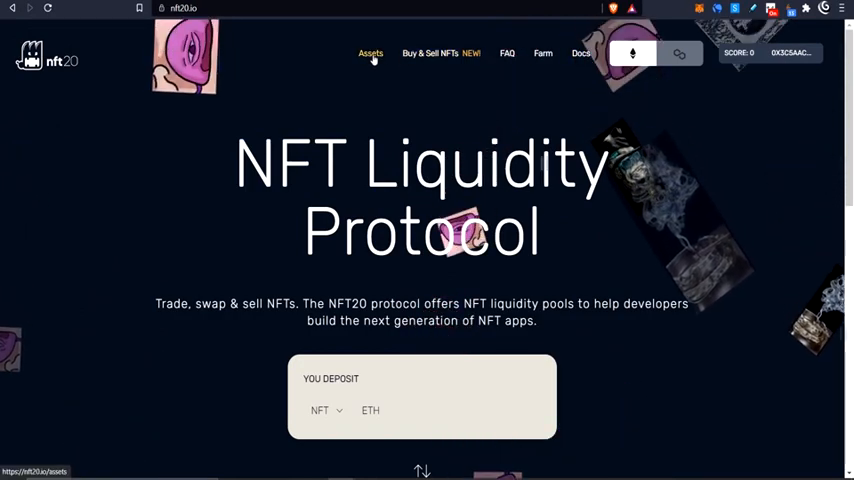
# Browse the Assets pool list to locate the GAN PUNKS pool with its supply and floor price.
pyautogui.click(370, 53)
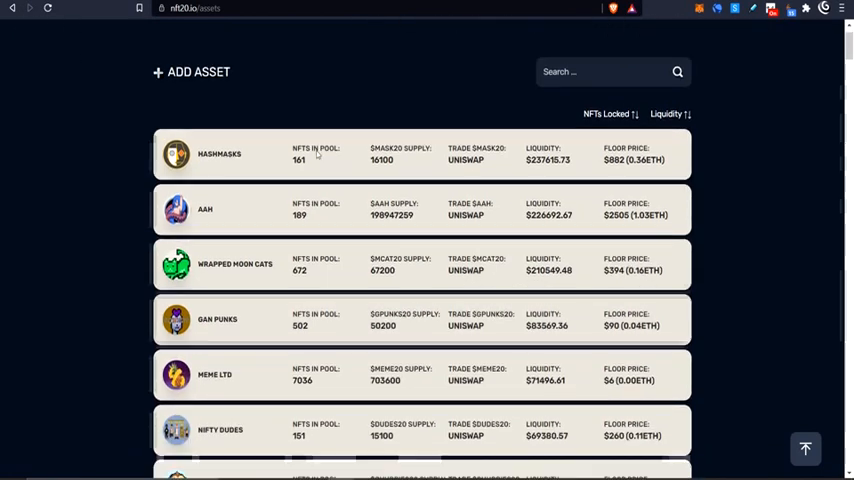
pyautogui.scroll(-3)
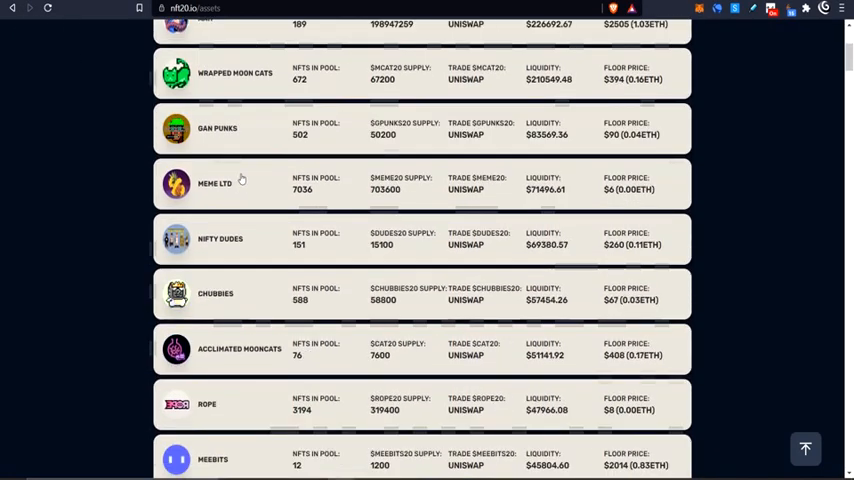
pyautogui.scroll(-3)
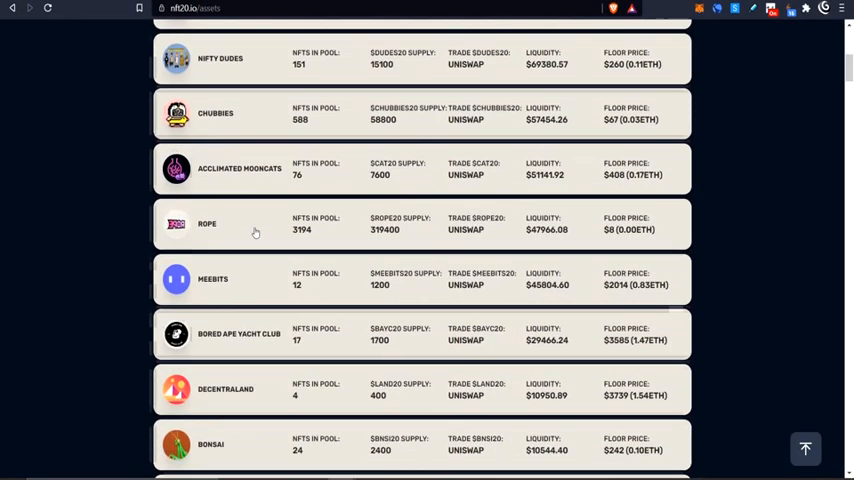
pyautogui.scroll(3)
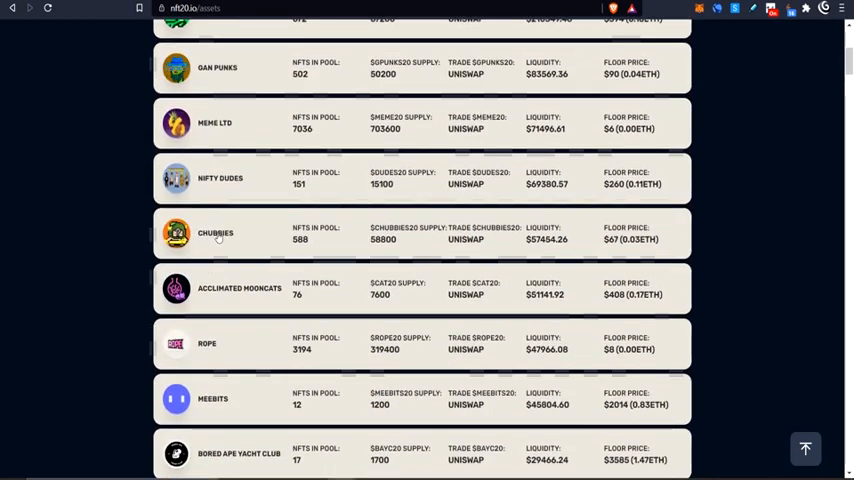
pyautogui.scroll(3)
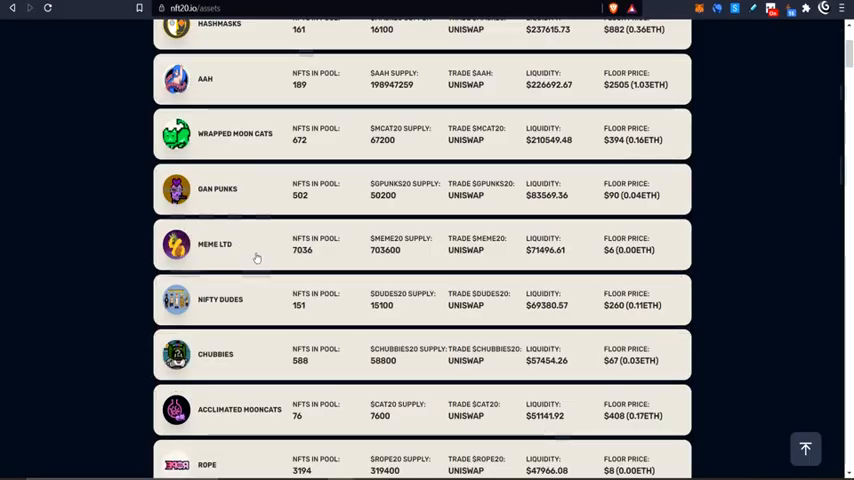
pyautogui.moveTo(249, 185)
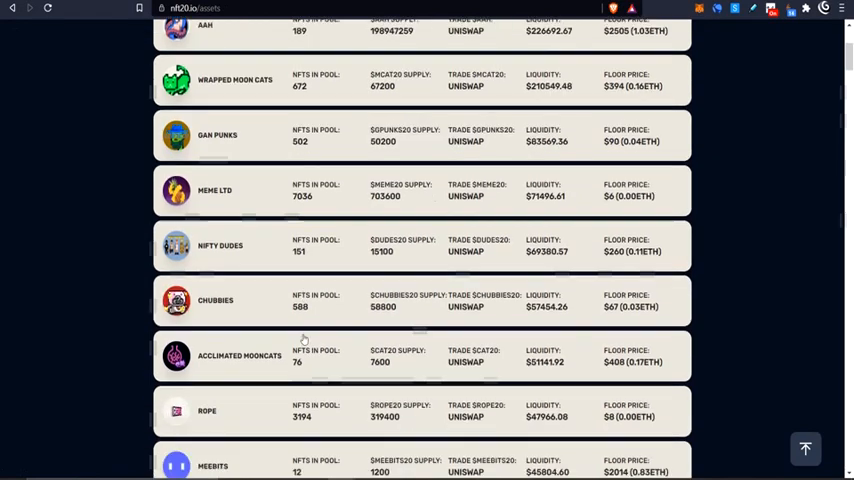
pyautogui.scroll(-3)
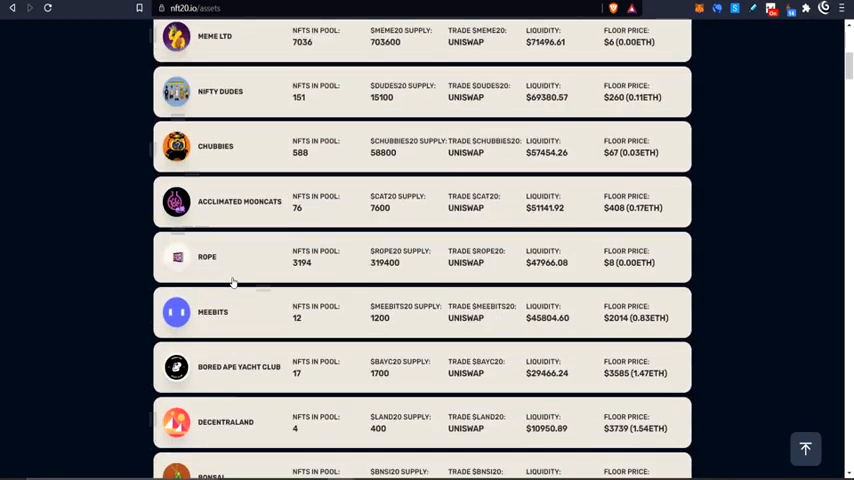
pyautogui.scroll(3)
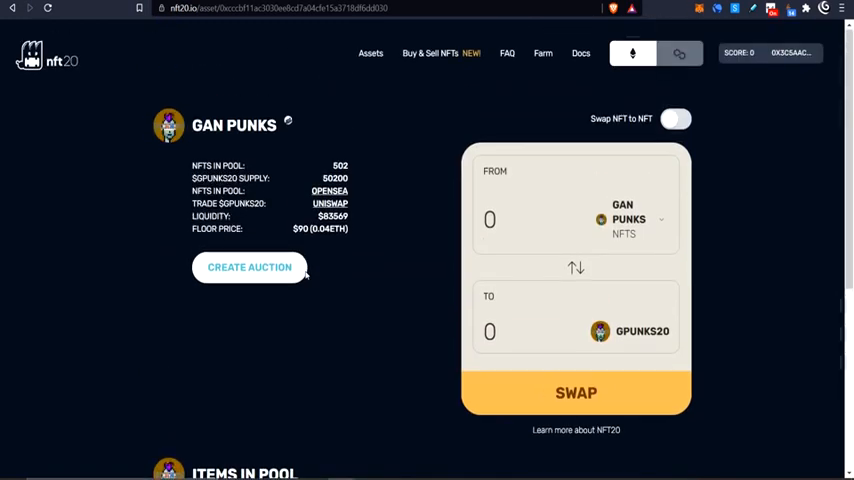
pyautogui.moveTo(307, 160)
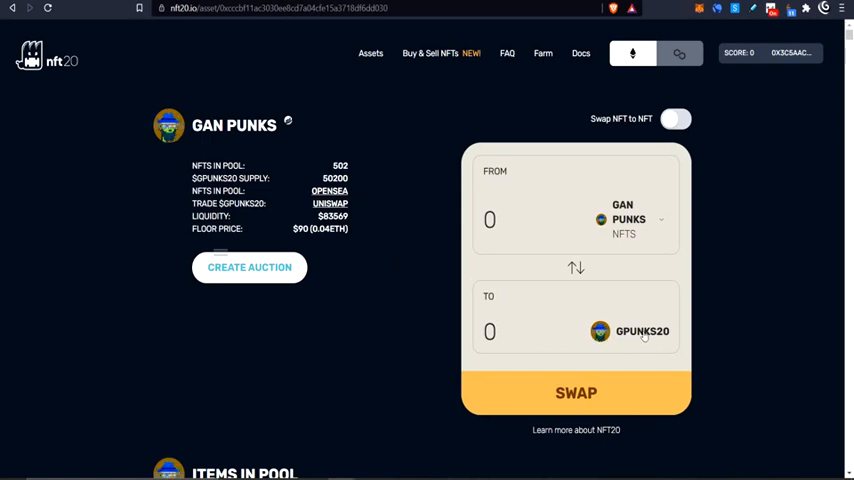
pyautogui.moveTo(329, 203)
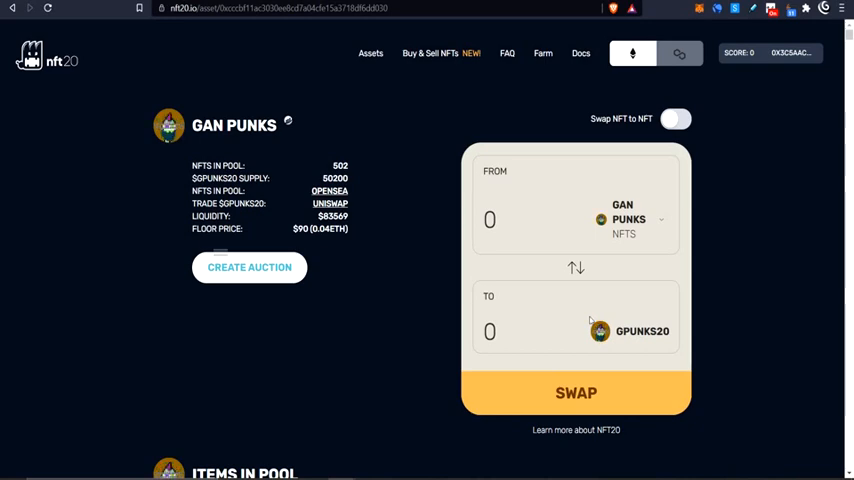
pyautogui.scroll(-3)
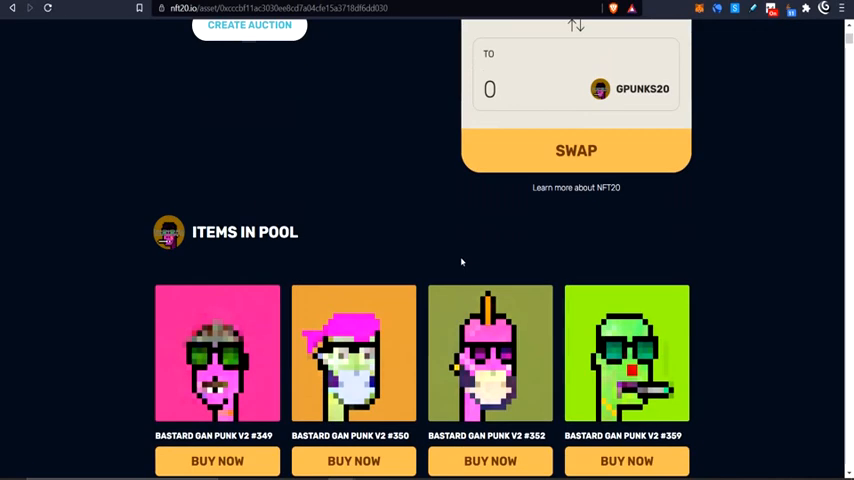
pyautogui.scroll(-3)
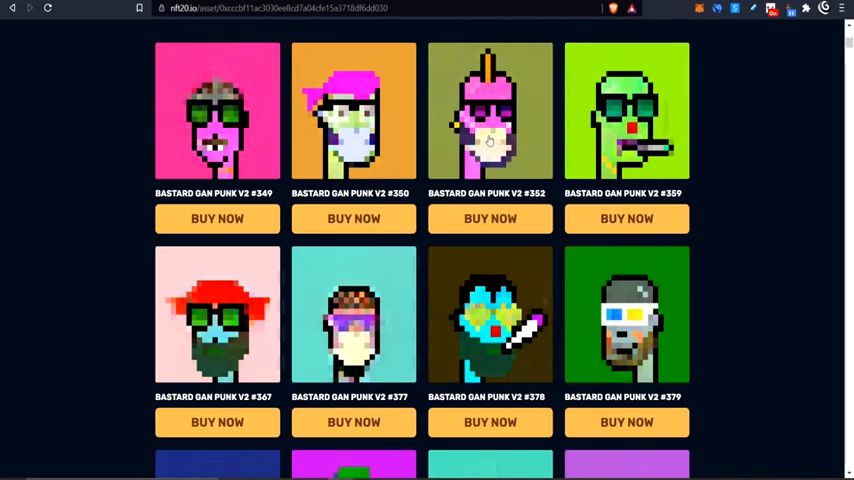
pyautogui.scroll(-3)
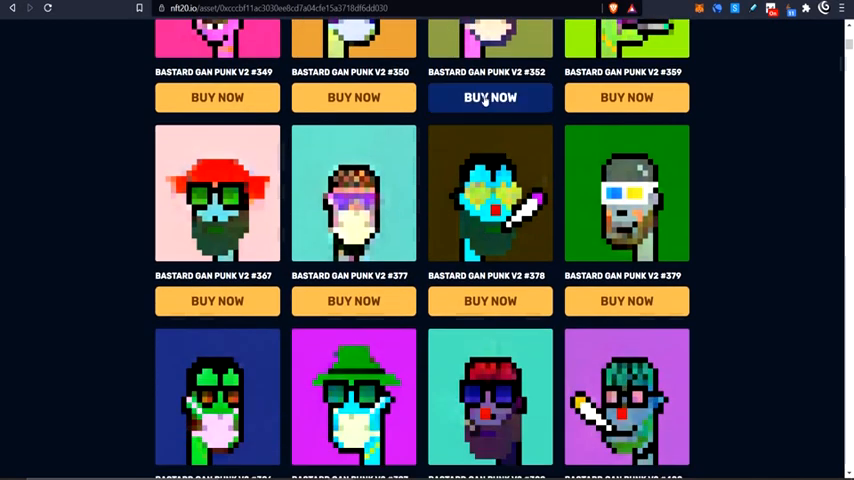
pyautogui.scroll(3)
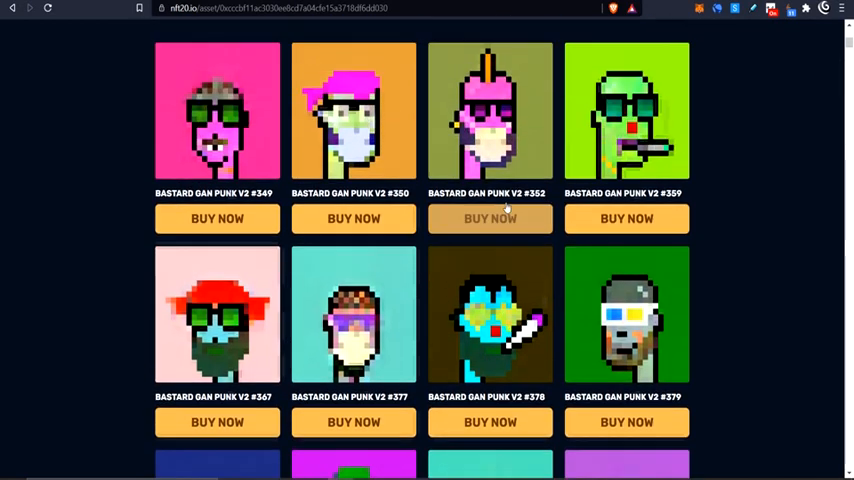
pyautogui.scroll(-3)
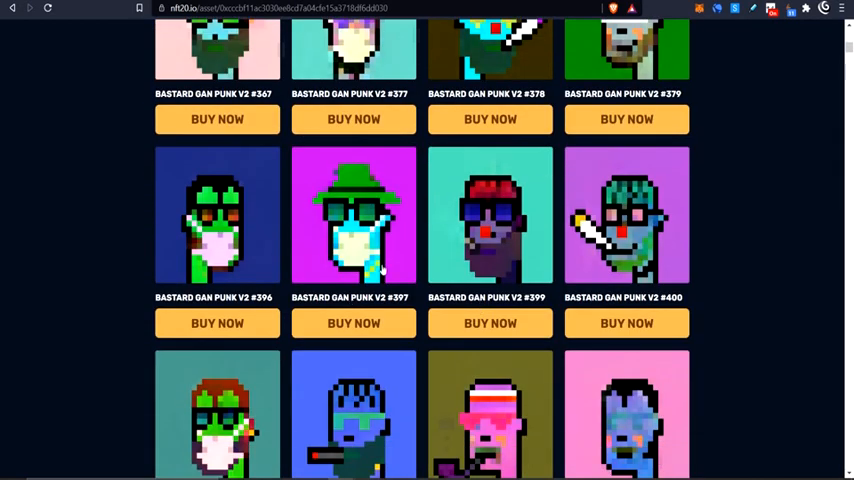
pyautogui.scroll(-3)
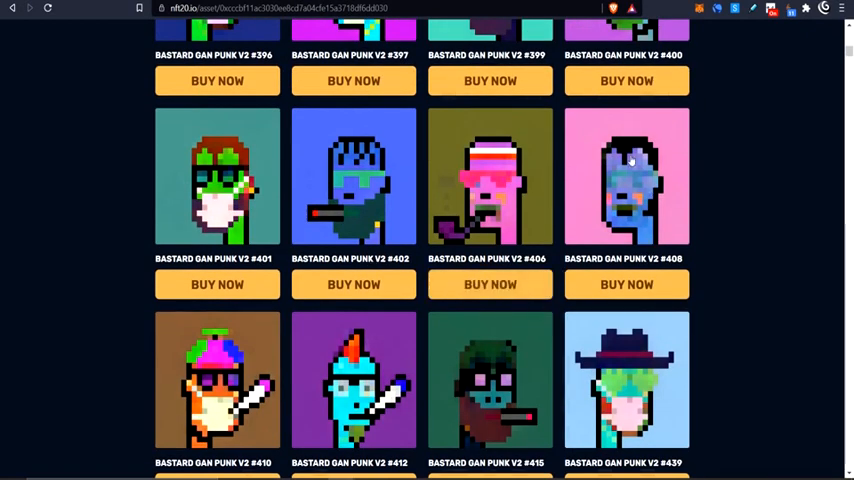
pyautogui.scroll(-3)
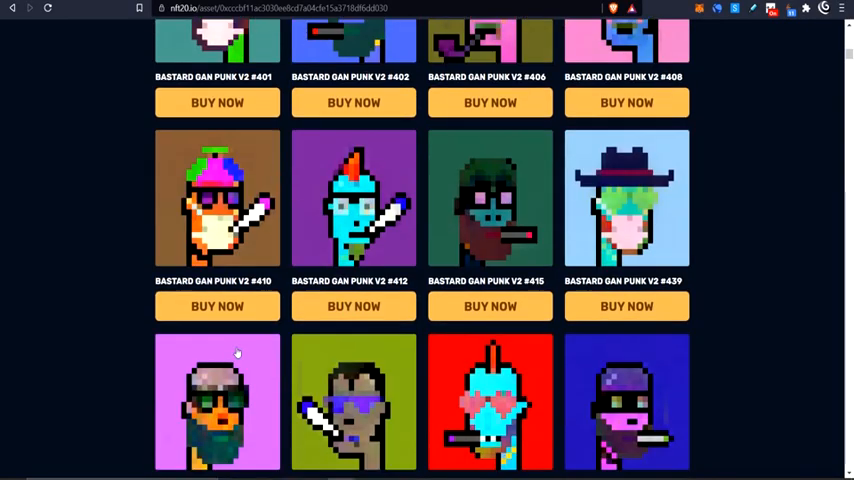
pyautogui.scroll(-3)
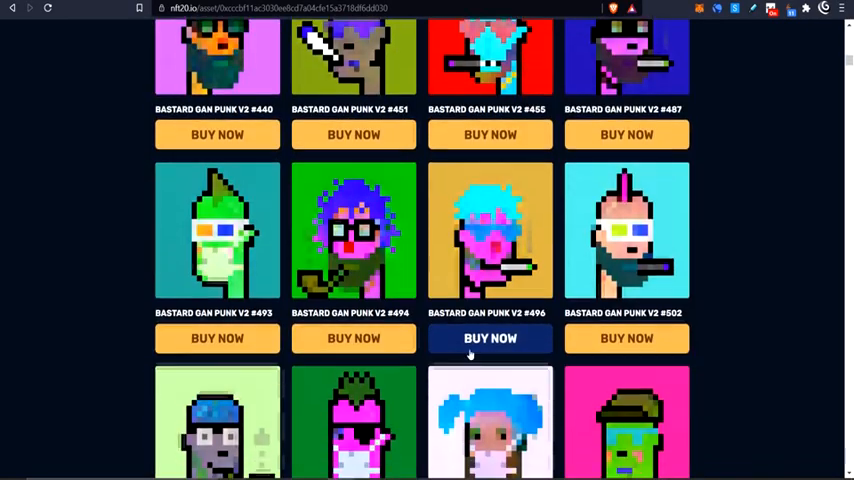
pyautogui.scroll(-3)
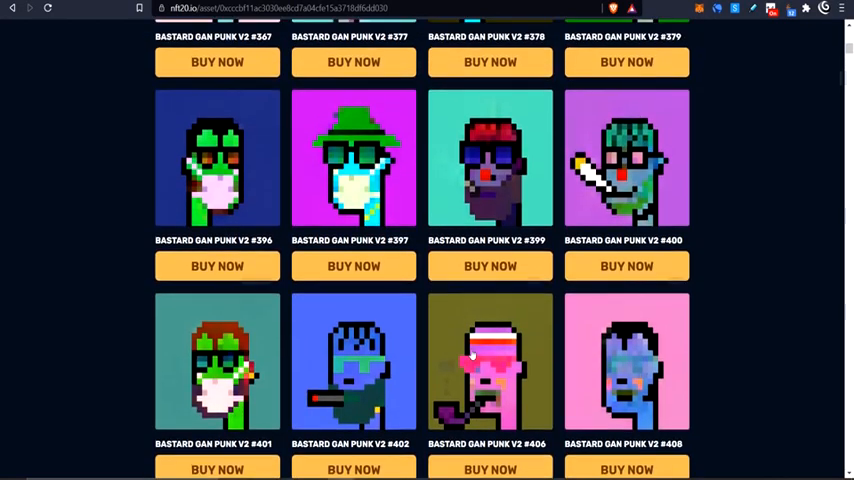
pyautogui.scroll(3)
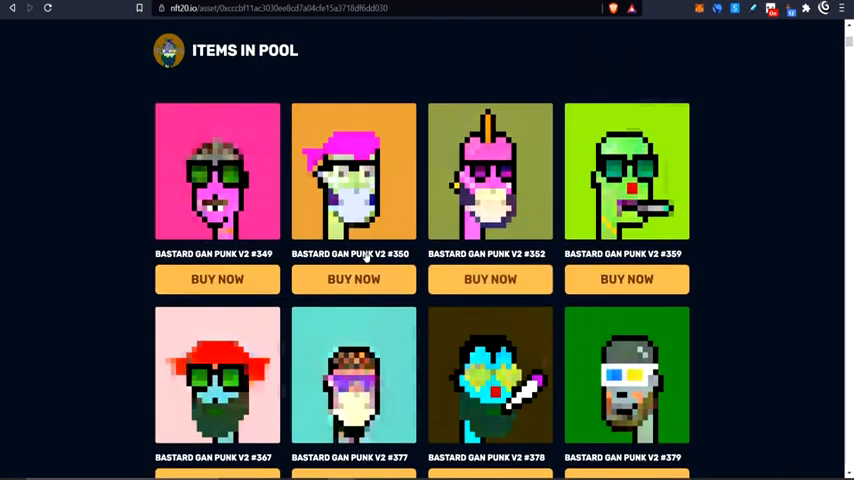
pyautogui.scroll(-3)
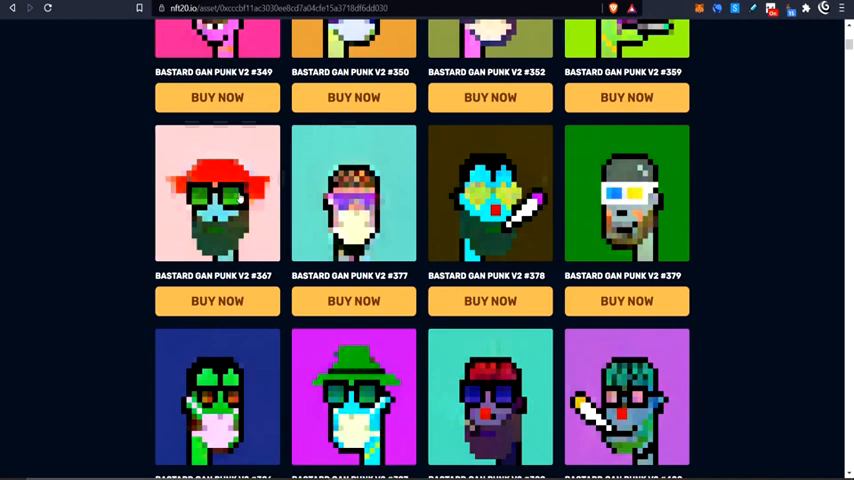
pyautogui.scroll(-3)
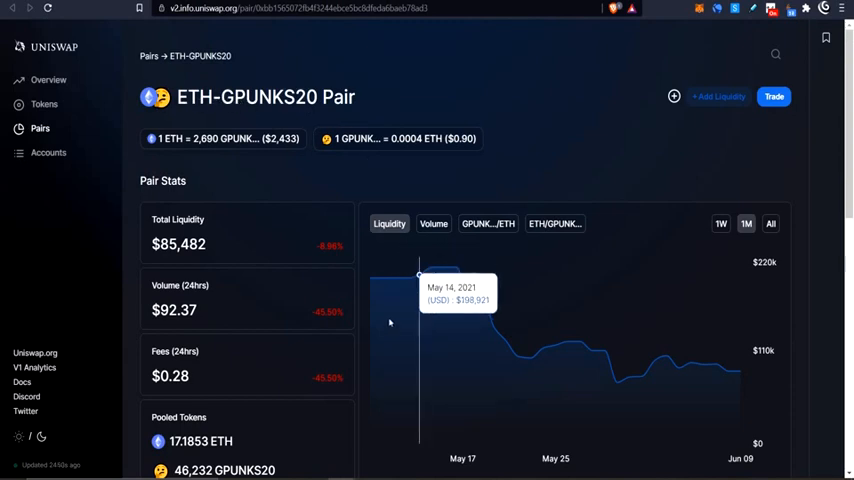
pyautogui.moveTo(731, 378)
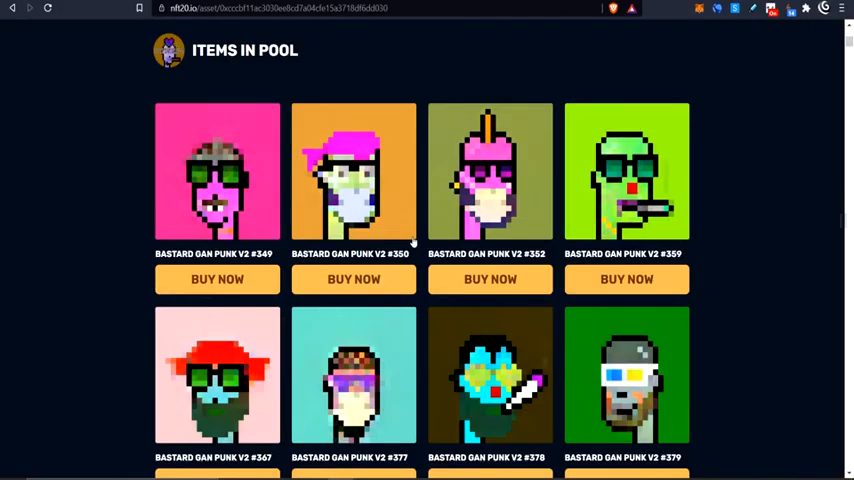
# Select Gan Punk NFT #358 for deposit so the form shows 1 NFT giving 95 GPUNKS20.
pyautogui.scroll(3)
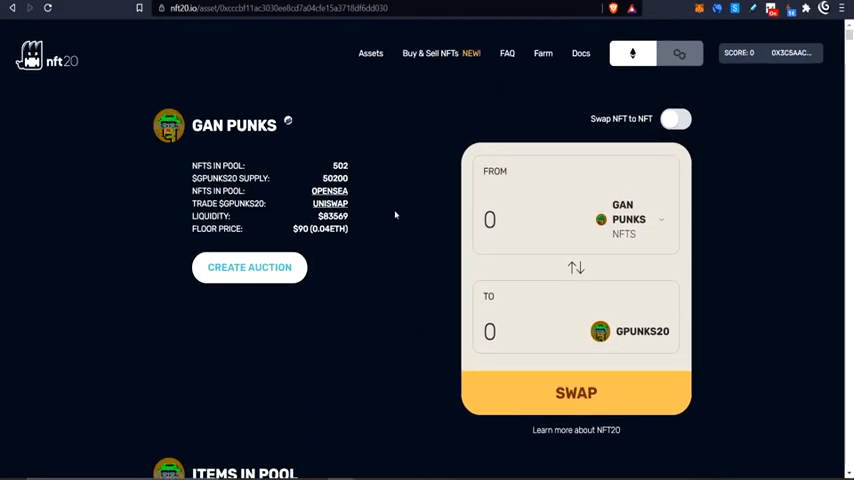
pyautogui.moveTo(539, 264)
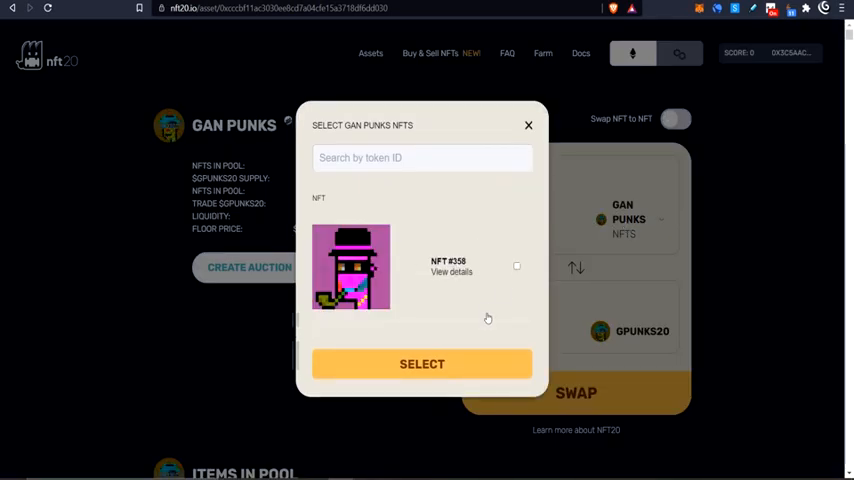
pyautogui.click(516, 265)
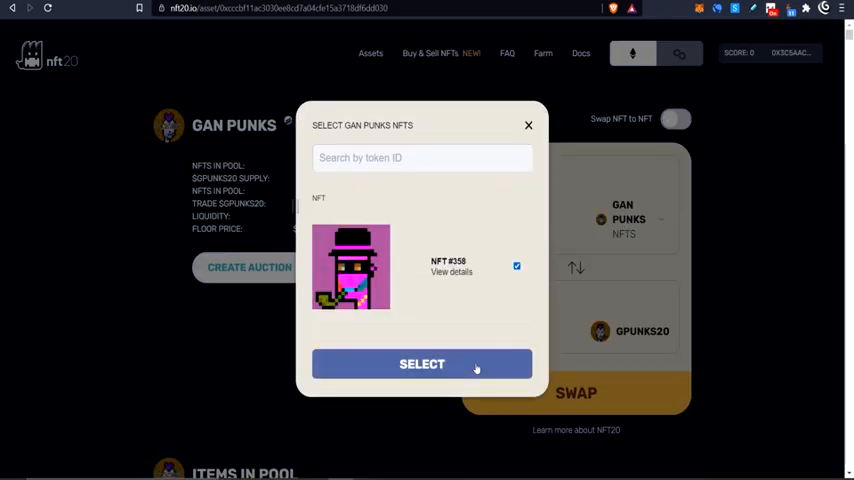
pyautogui.click(421, 363)
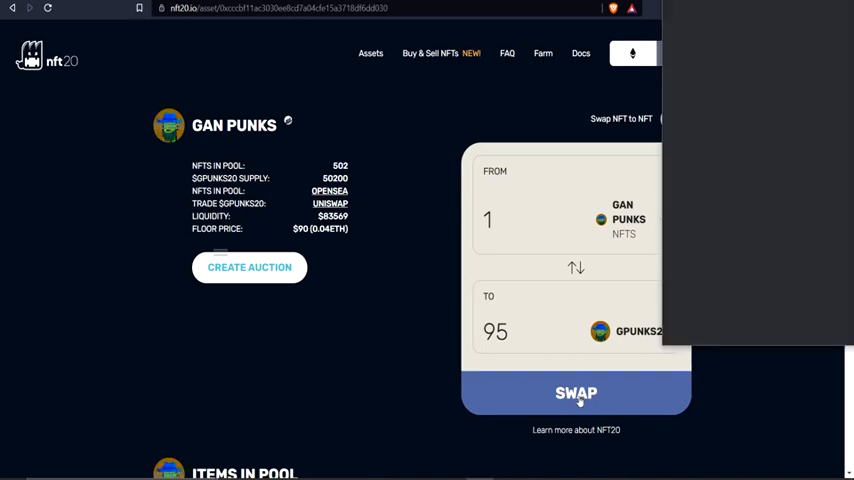
# Submit the NFT swap and confirm the safe transfer in MetaMask with 0.003844 ETH gas.
pyautogui.click(576, 392)
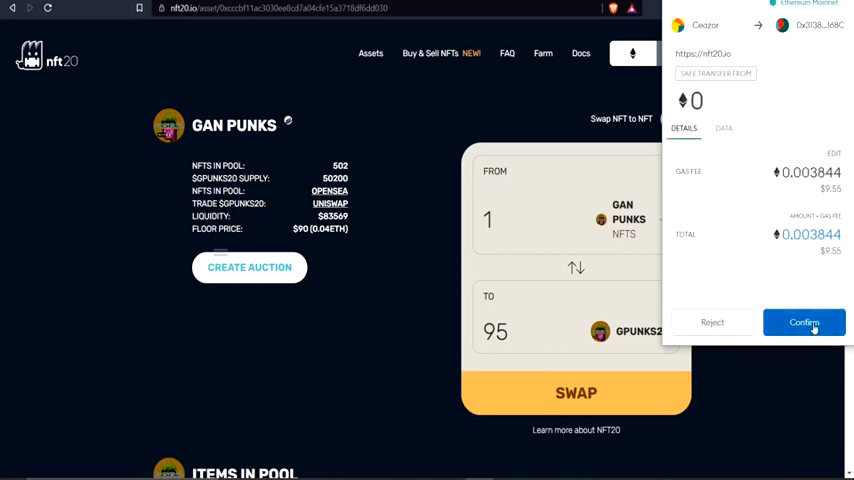
pyautogui.click(804, 322)
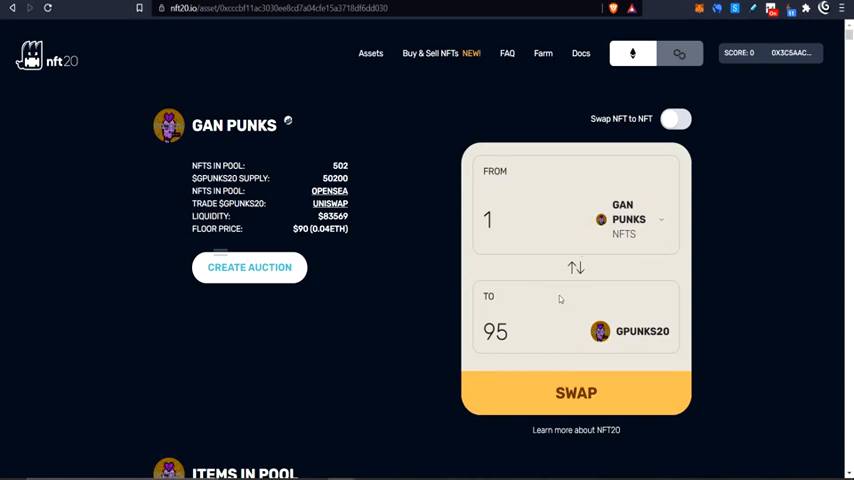
pyautogui.moveTo(555, 290)
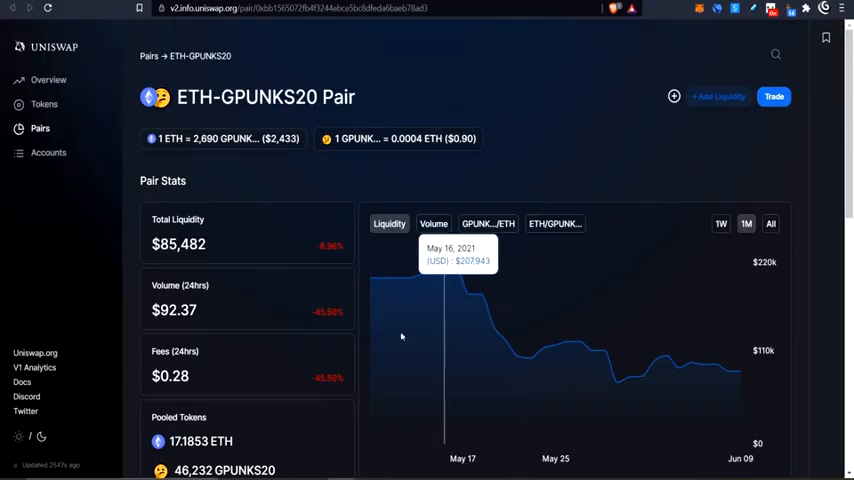
pyautogui.moveTo(728, 371)
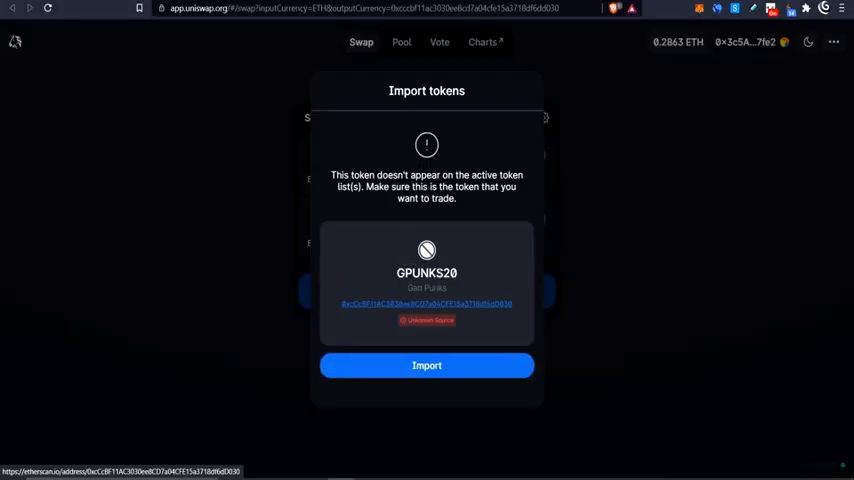
pyautogui.moveTo(465, 352)
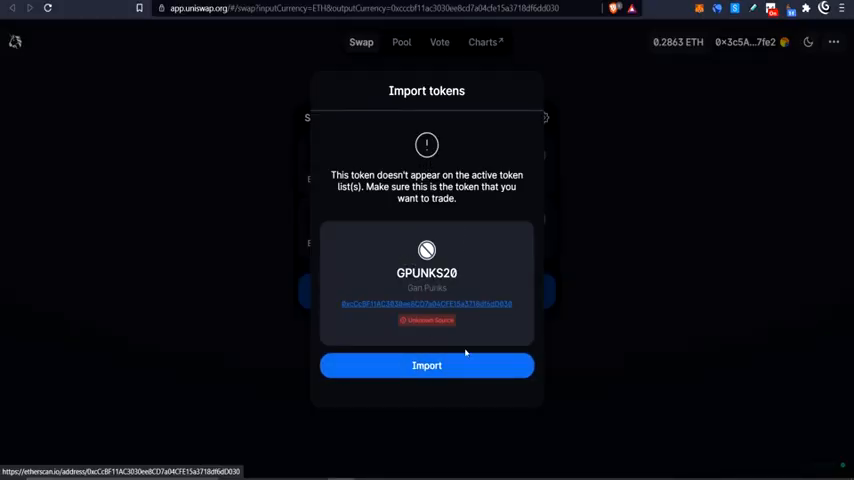
# Import GPUNKS20 and set the trade to sell the full 95 GPUNKS20 balance for ETH.
pyautogui.click(427, 365)
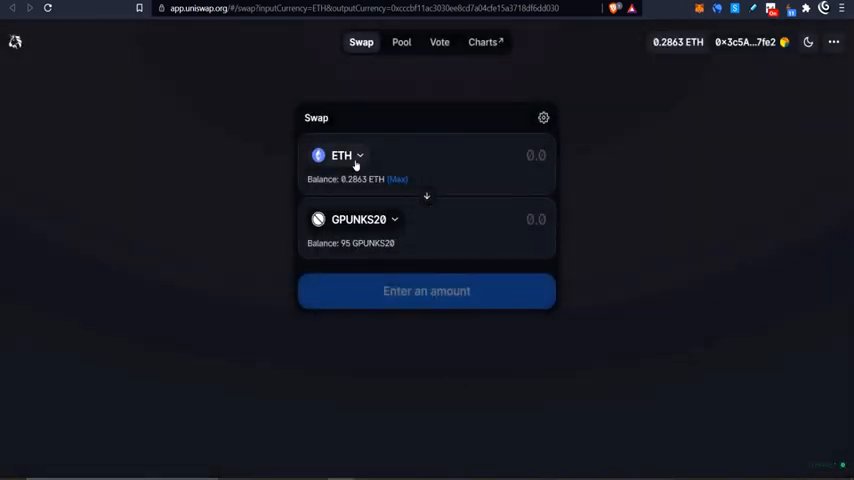
pyautogui.click(426, 196)
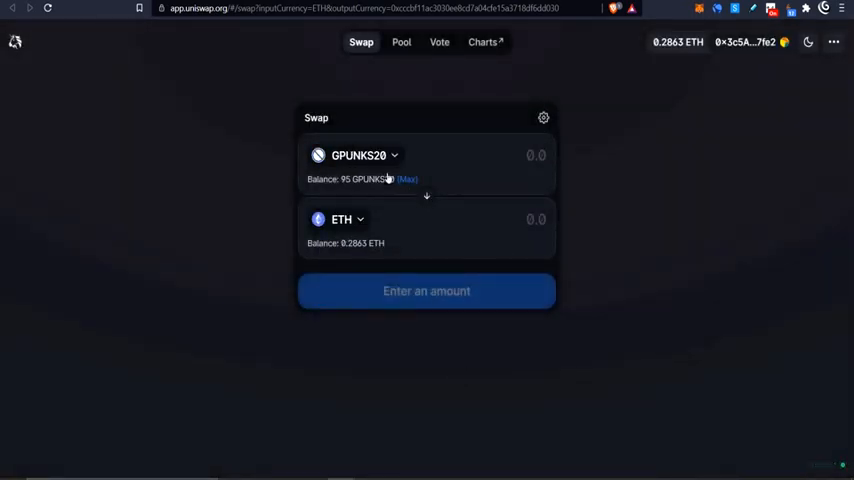
pyautogui.click(406, 179)
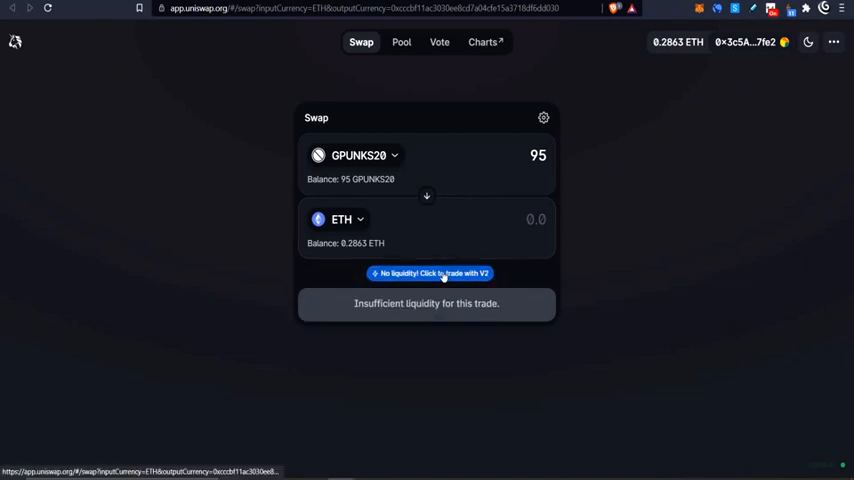
# Route the trade through V2 for a 0.0351349 ETH quote and allow Uniswap to spend GPUNKS20.
pyautogui.click(427, 273)
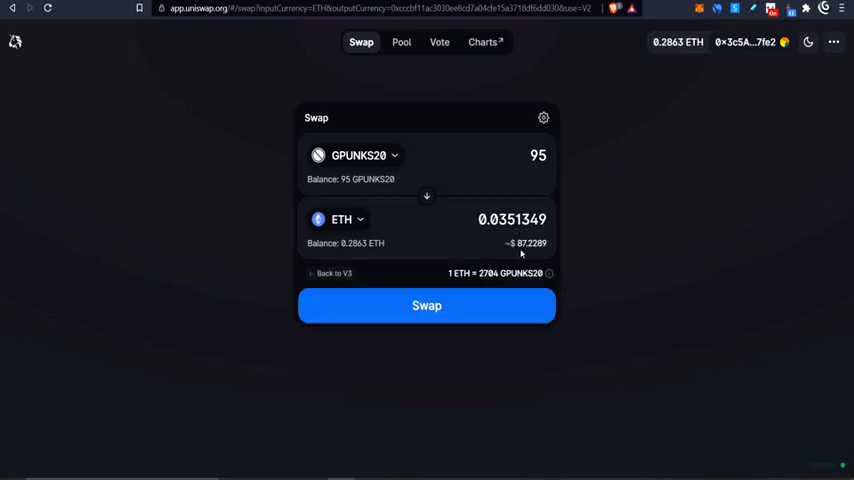
pyautogui.click(426, 305)
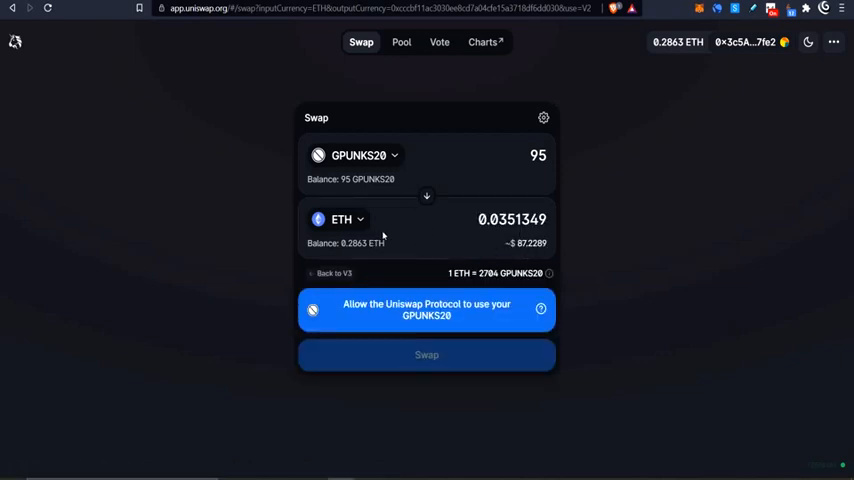
pyautogui.moveTo(442, 347)
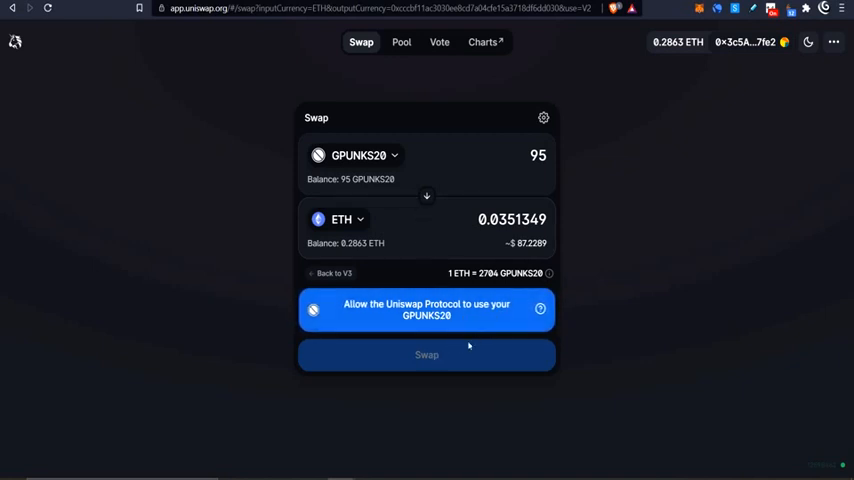
pyautogui.moveTo(375, 306)
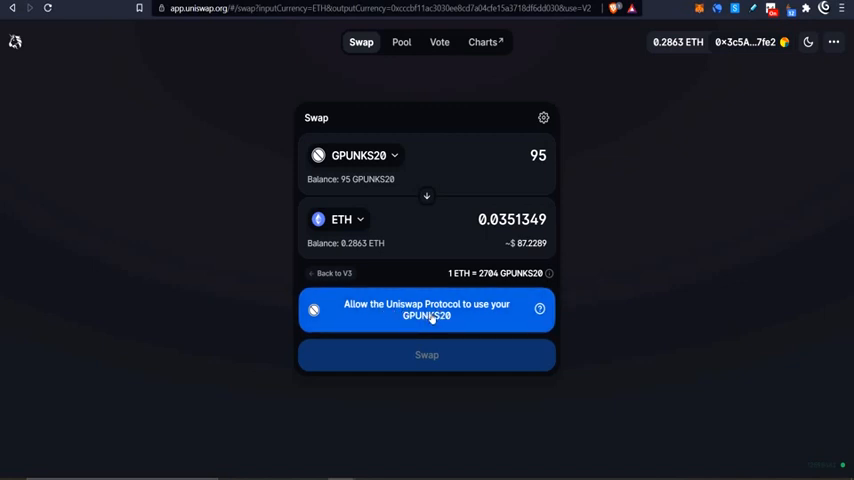
pyautogui.click(426, 309)
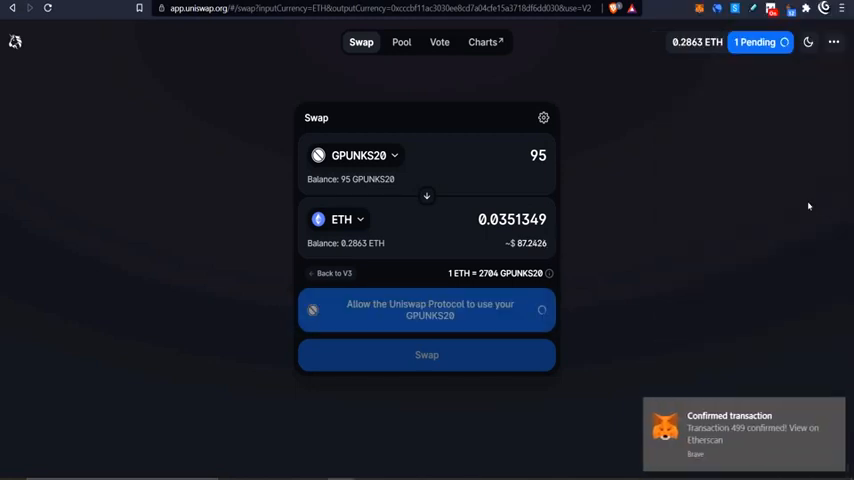
pyautogui.moveTo(432, 300)
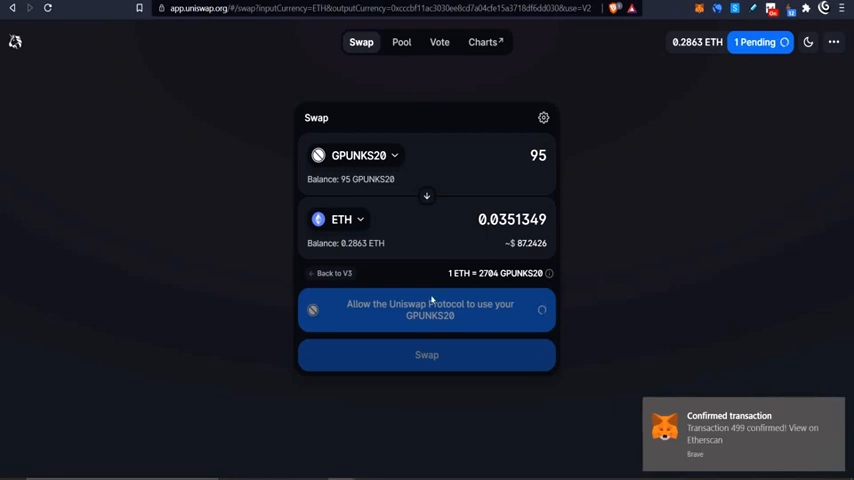
pyautogui.moveTo(408, 201)
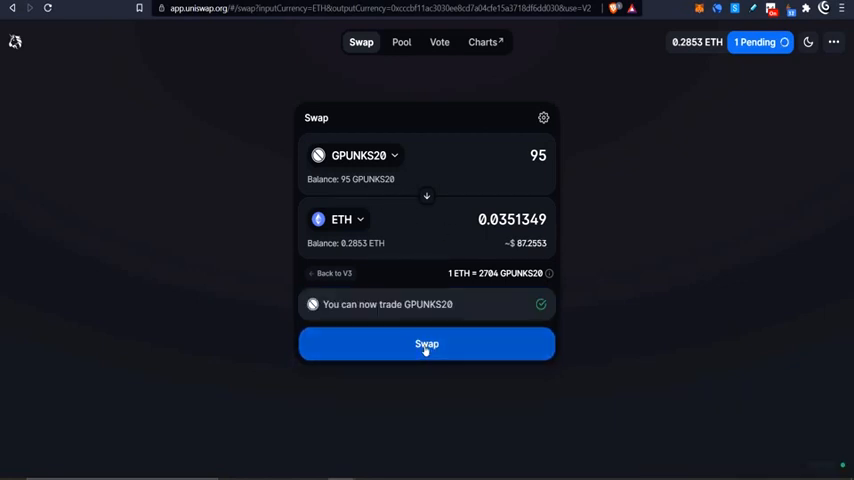
# Confirm the swap of 95 GPUNKS20 for about 0.0351 ETH and dismiss the submitted notice.
pyautogui.click(426, 344)
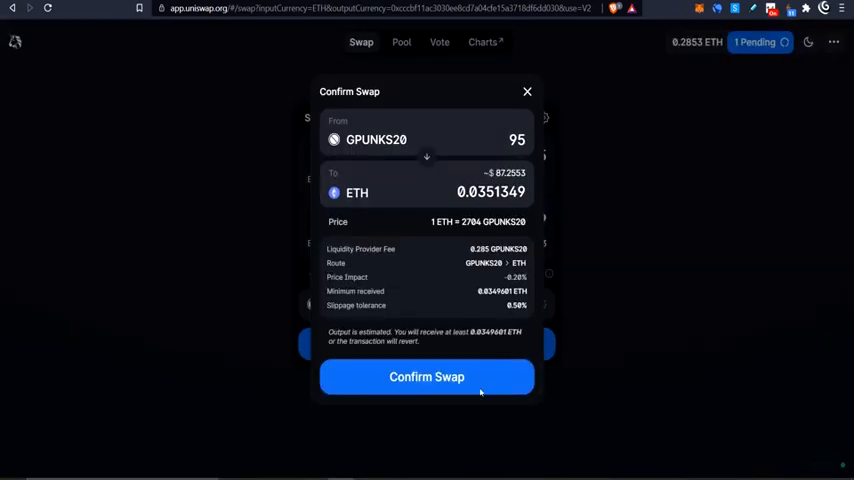
pyautogui.moveTo(479, 391)
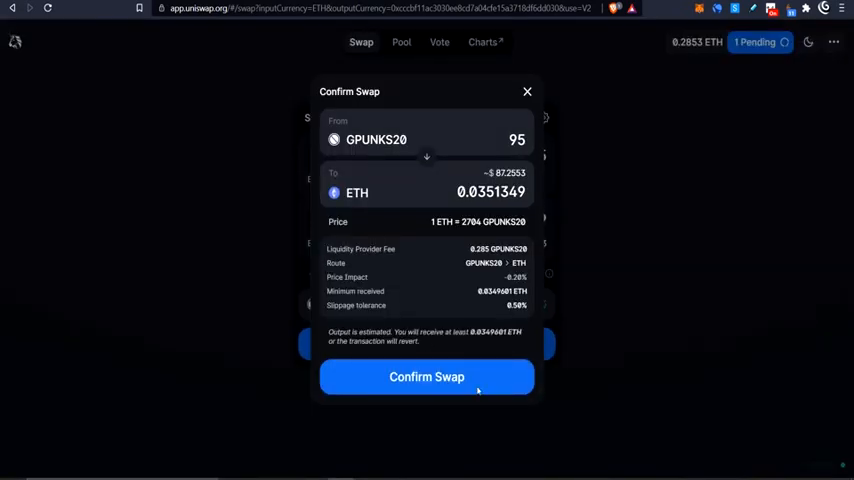
pyautogui.click(426, 377)
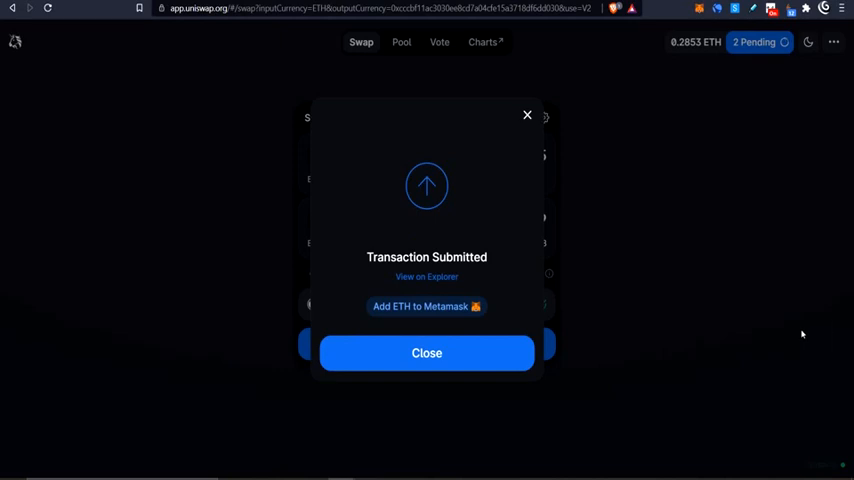
pyautogui.click(426, 352)
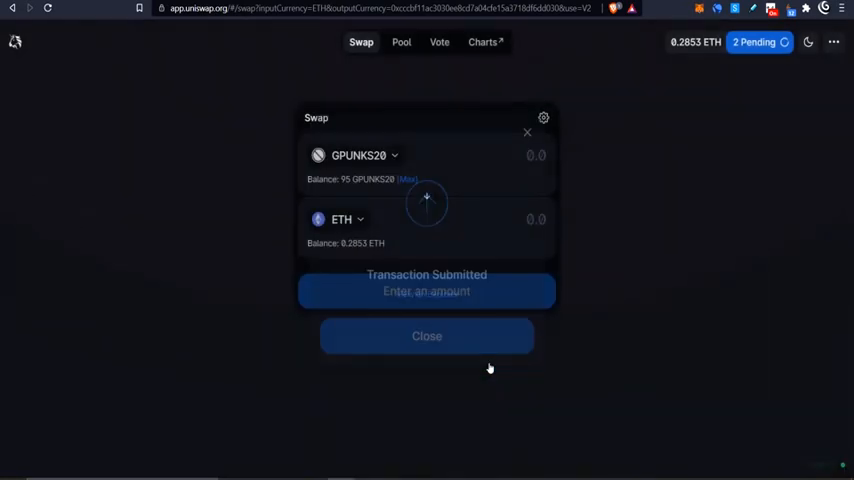
pyautogui.click(426, 336)
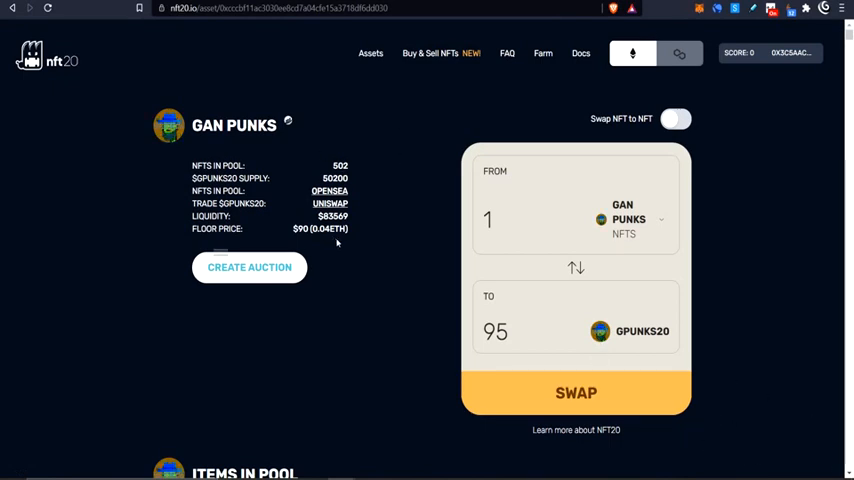
# Return to the Assets list of all NFT pools with supply, liquidity and floor prices.
pyautogui.scroll(-3)
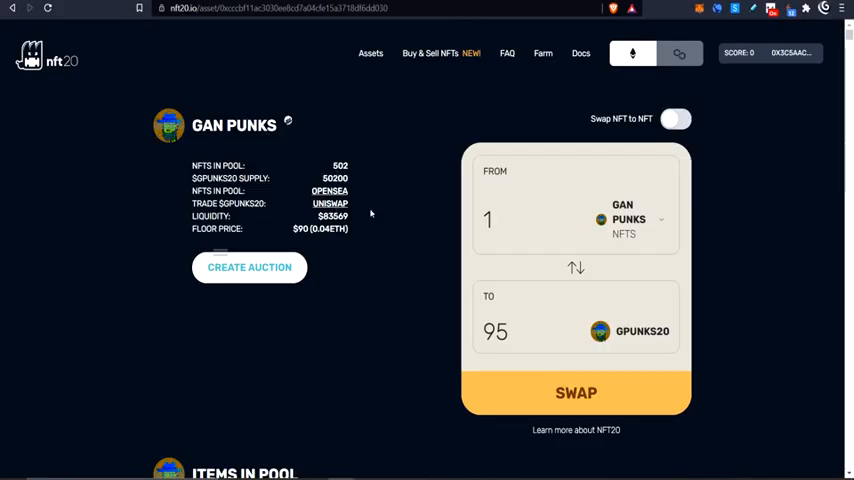
pyautogui.click(370, 53)
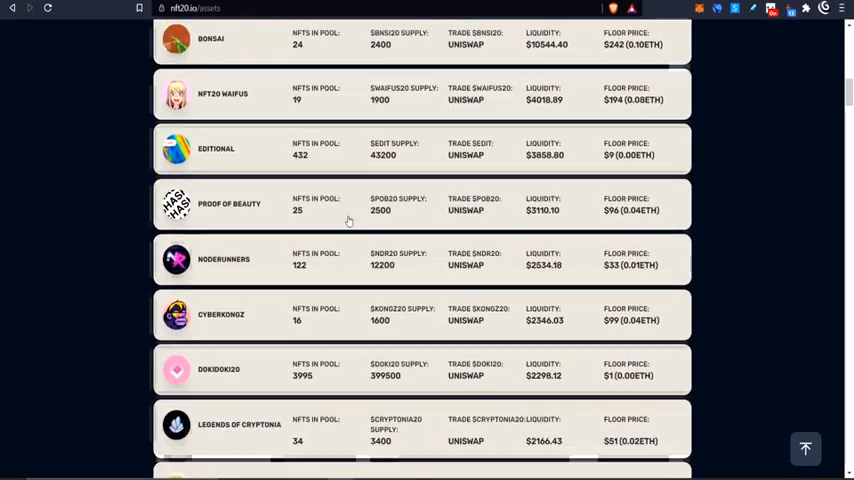
pyautogui.scroll(-3)
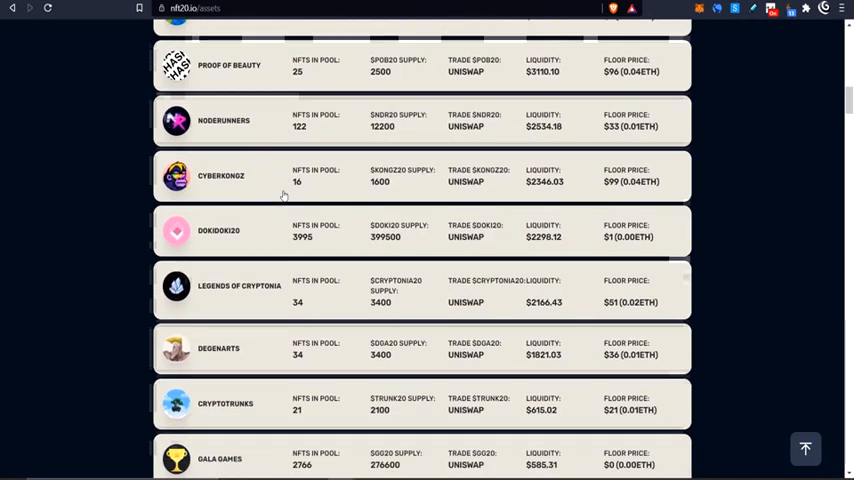
pyautogui.scroll(-3)
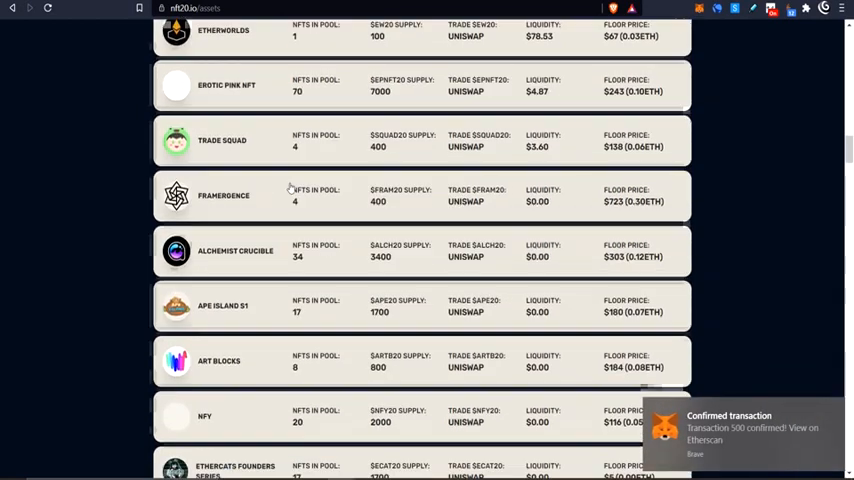
pyautogui.scroll(-3)
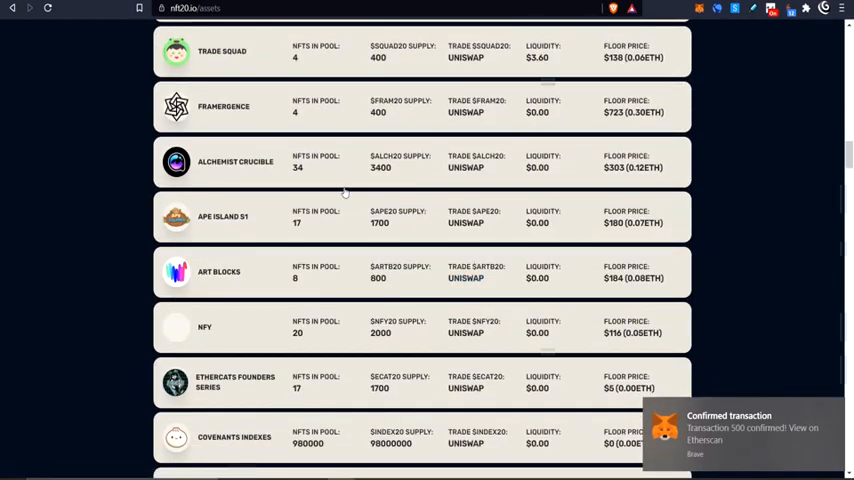
pyautogui.scroll(-3)
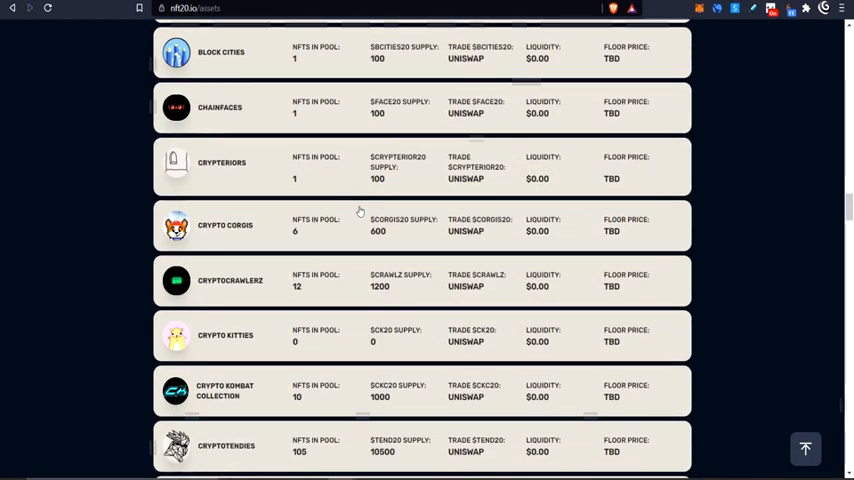
pyautogui.scroll(-3)
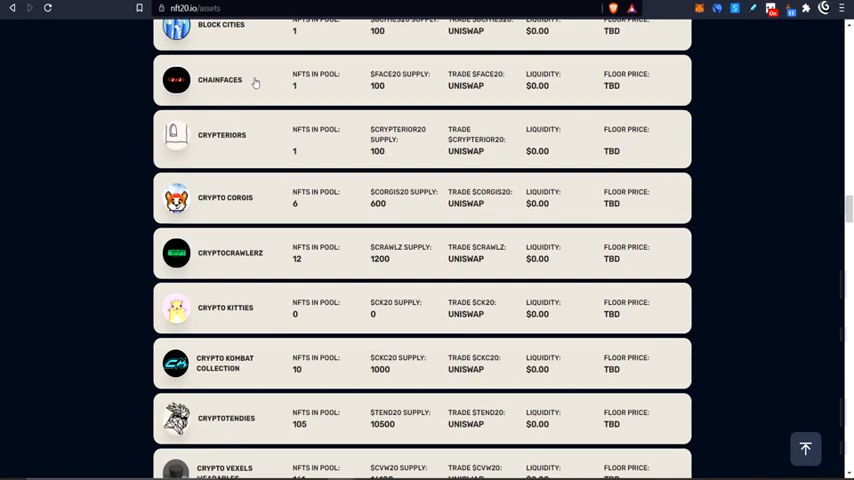
pyautogui.scroll(-3)
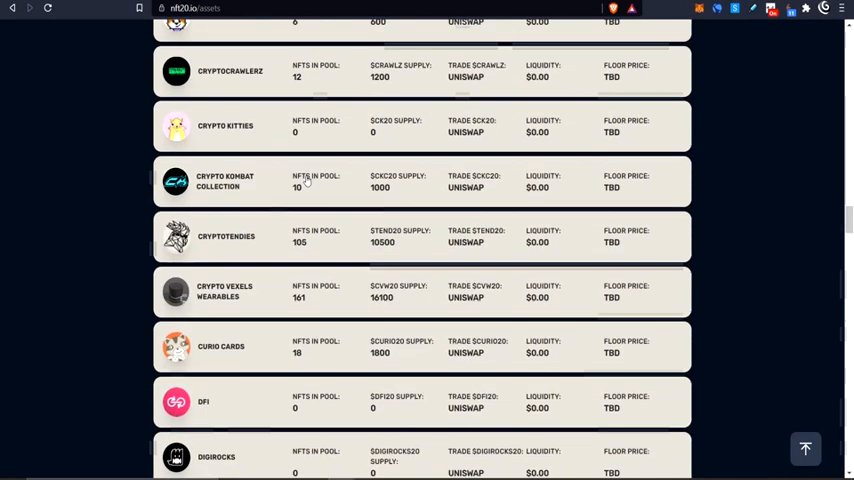
pyautogui.scroll(-3)
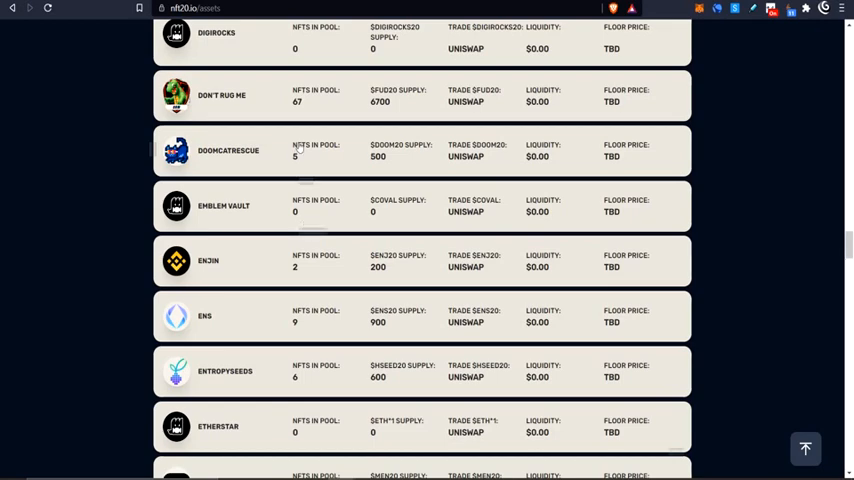
pyautogui.scroll(-3)
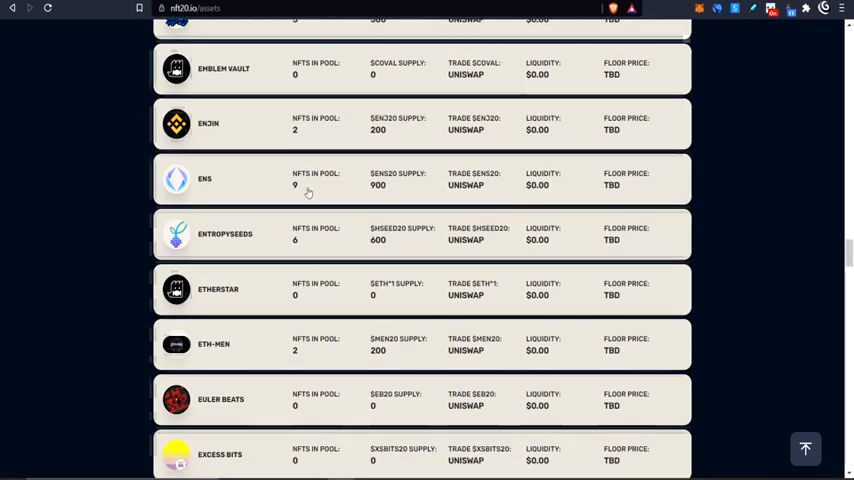
pyautogui.scroll(-3)
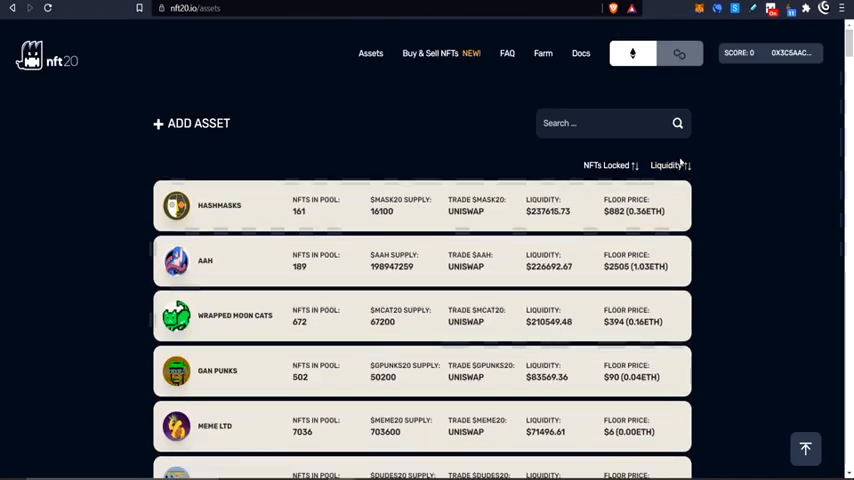
pyautogui.click(606, 165)
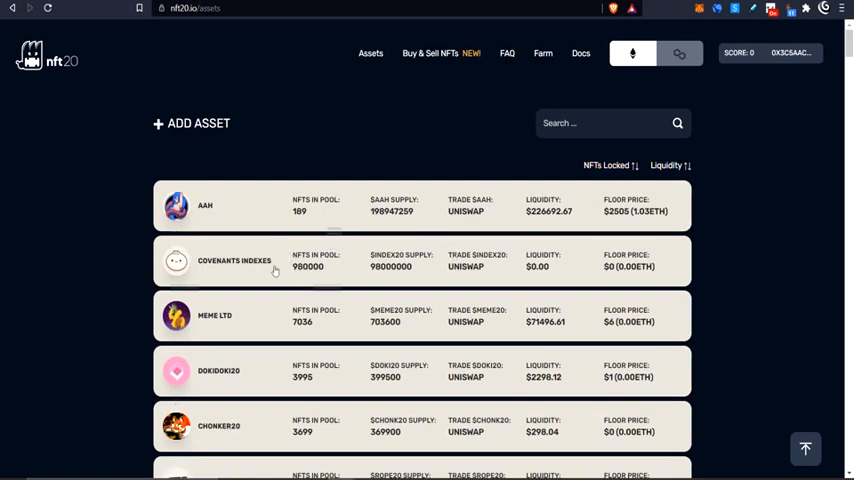
pyautogui.moveTo(313, 290)
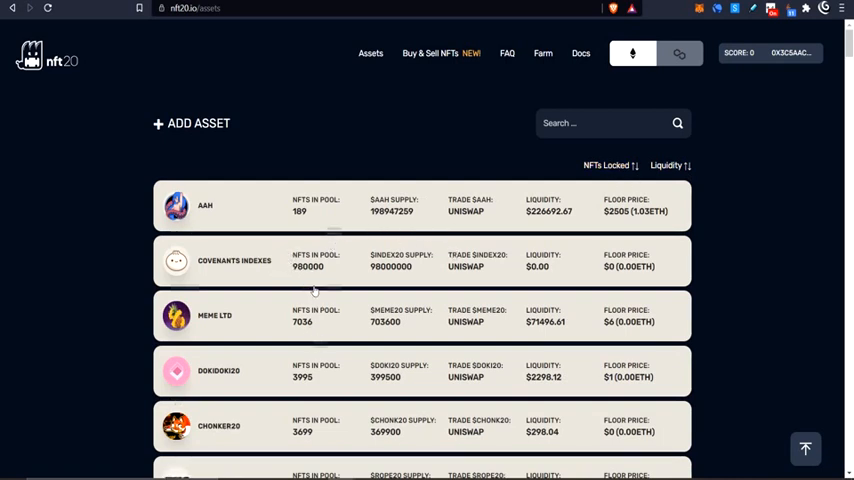
pyautogui.scroll(-3)
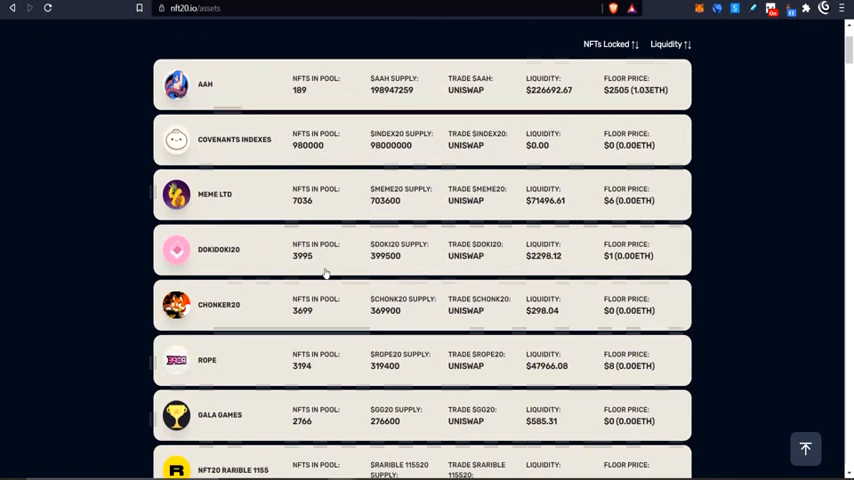
pyautogui.scroll(-3)
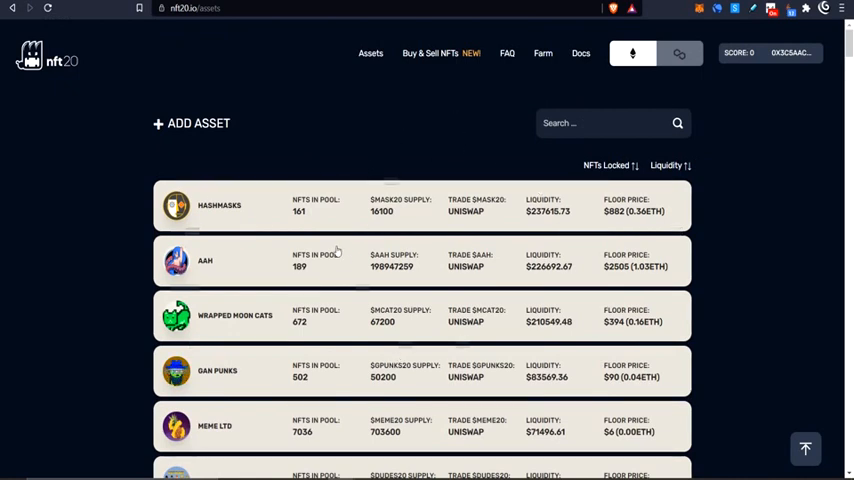
pyautogui.moveTo(445, 64)
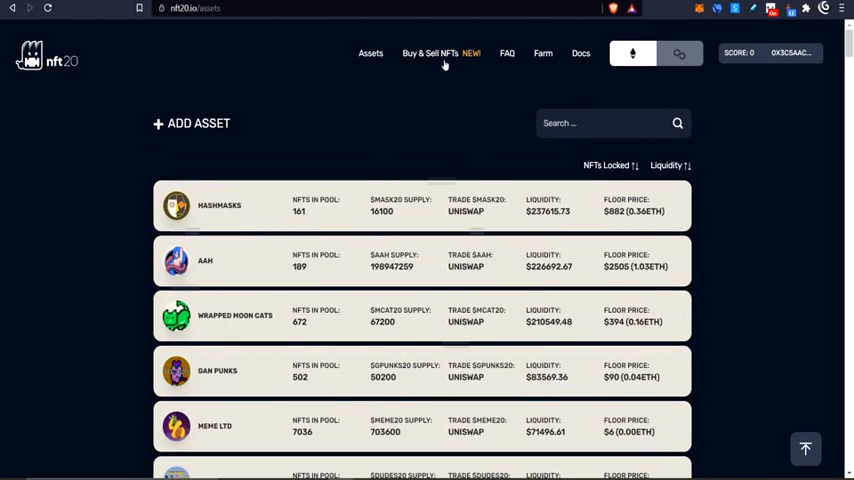
pyautogui.moveTo(529, 279)
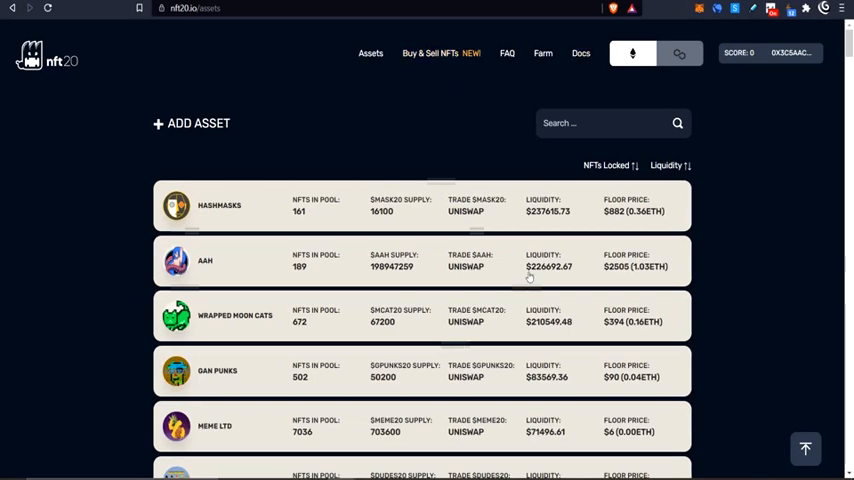
pyautogui.scroll(-3)
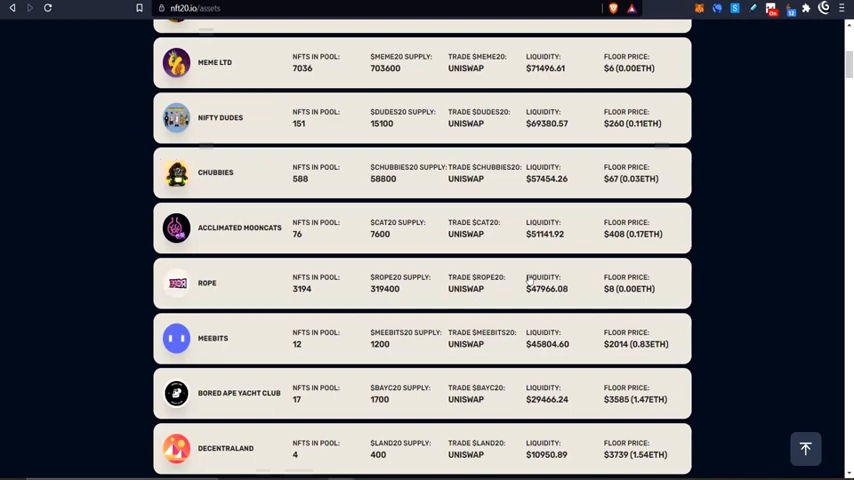
pyautogui.scroll(-3)
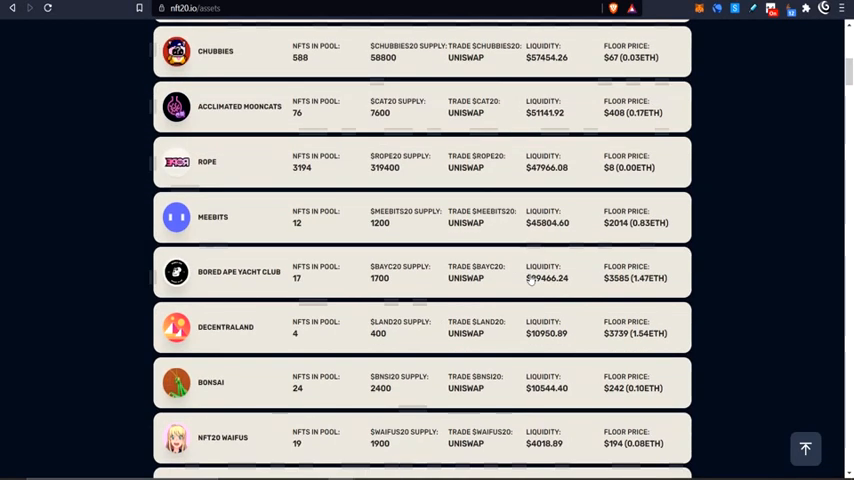